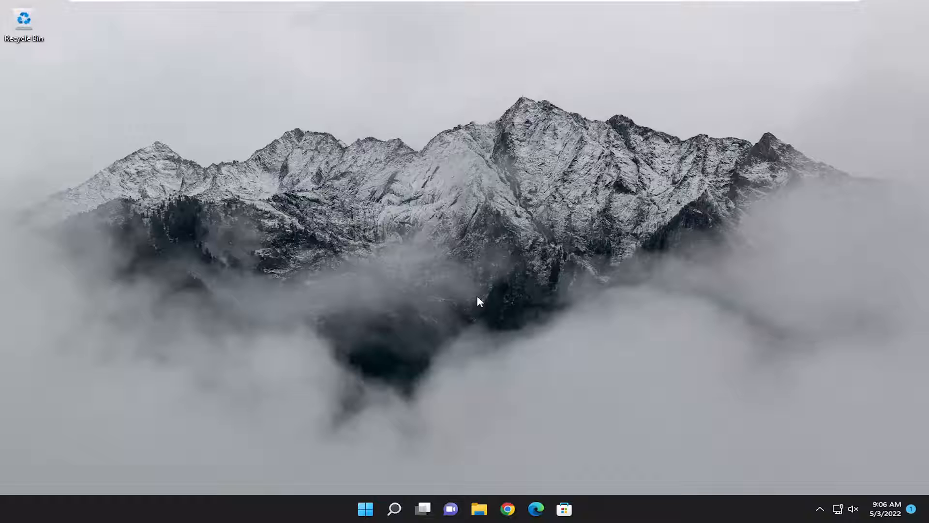
Step: Search 'apps and features' from the taskbar and launch the Apps & features settings page
{"action": "right_click", "coordinate": [366, 508]}
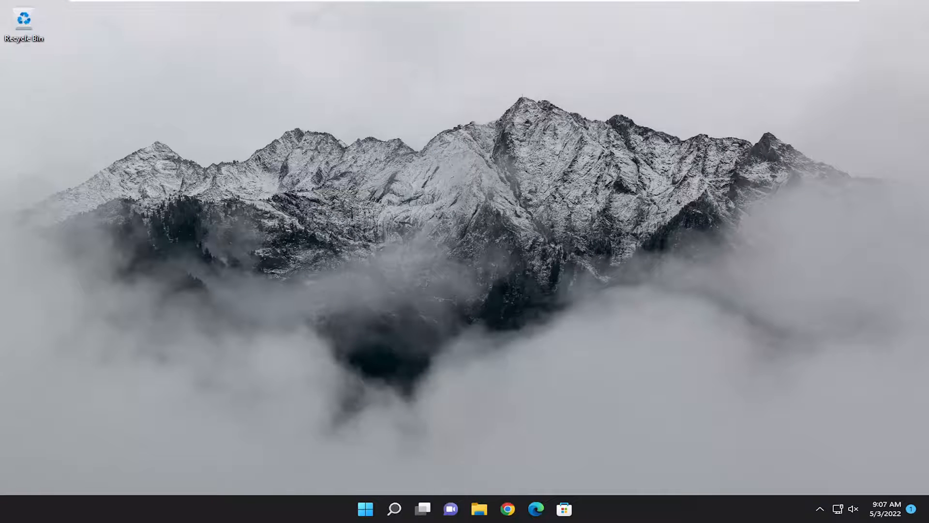
{"action": "left_click", "coordinate": [393, 509]}
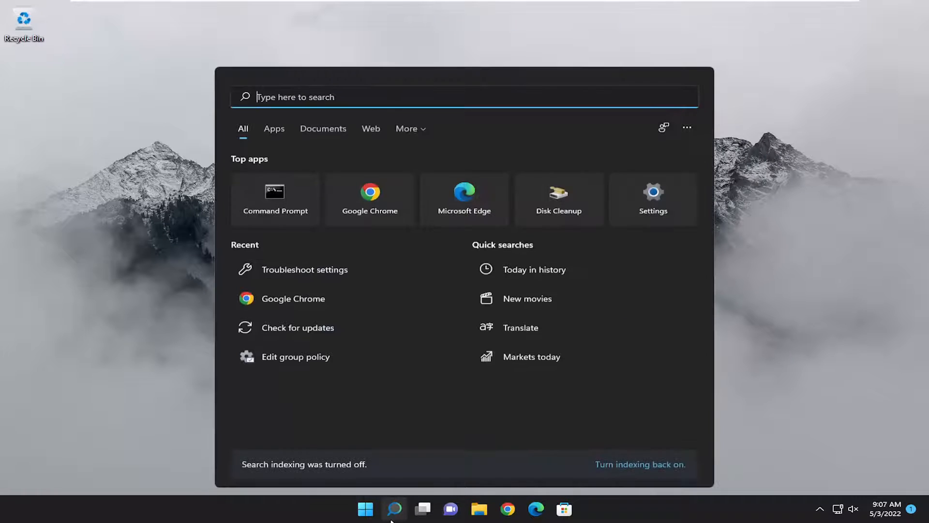
{"action": "type", "text": "apps and fe"}
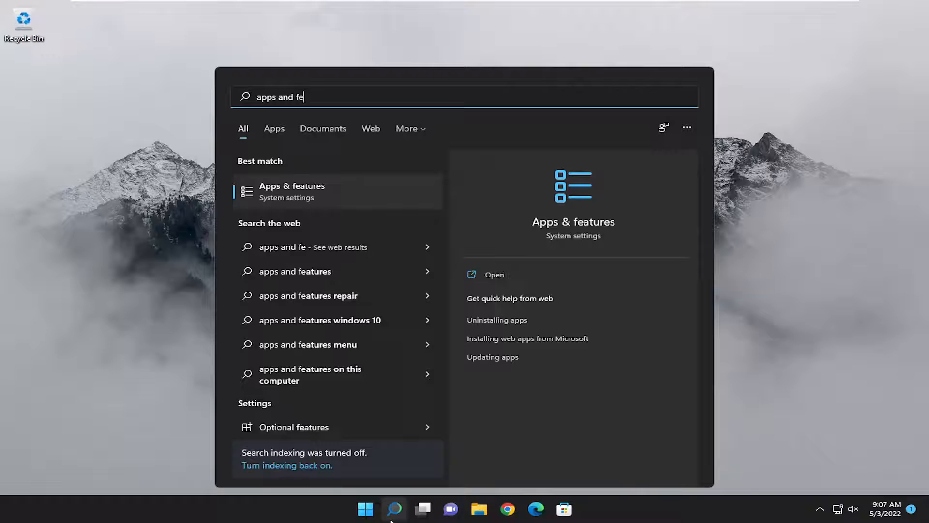
{"action": "type", "text": "a"}
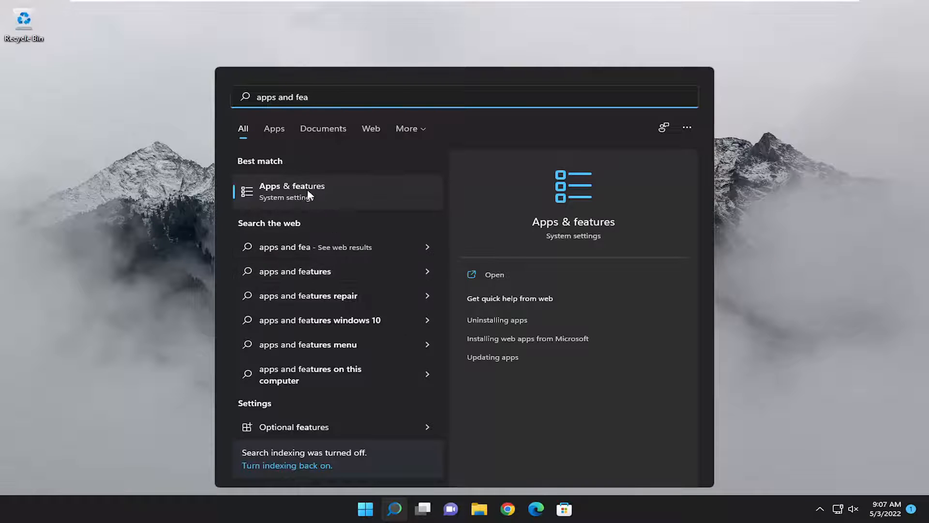
{"action": "left_click", "coordinate": [291, 191]}
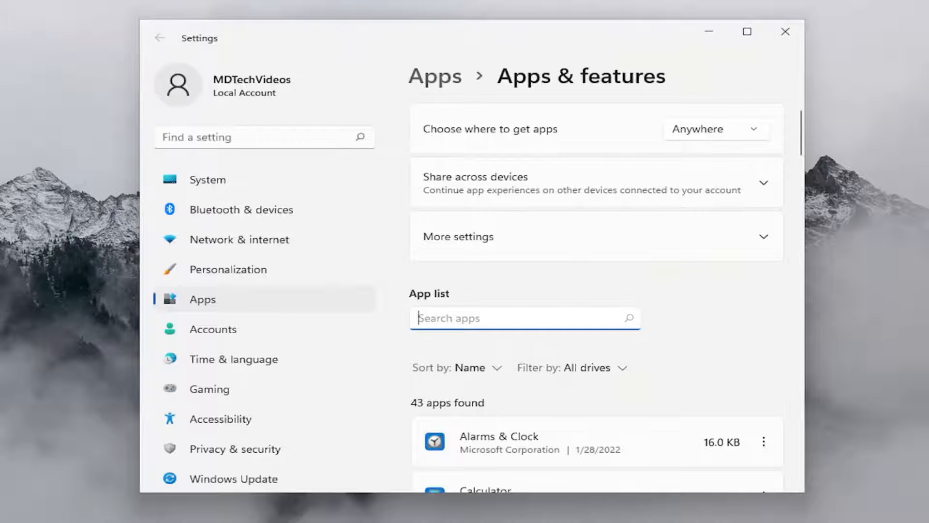
Step: Filter the app list by 'visual' to show the two Visual C++ 2015-2019 Redistributables
{"action": "type", "text": "visual"}
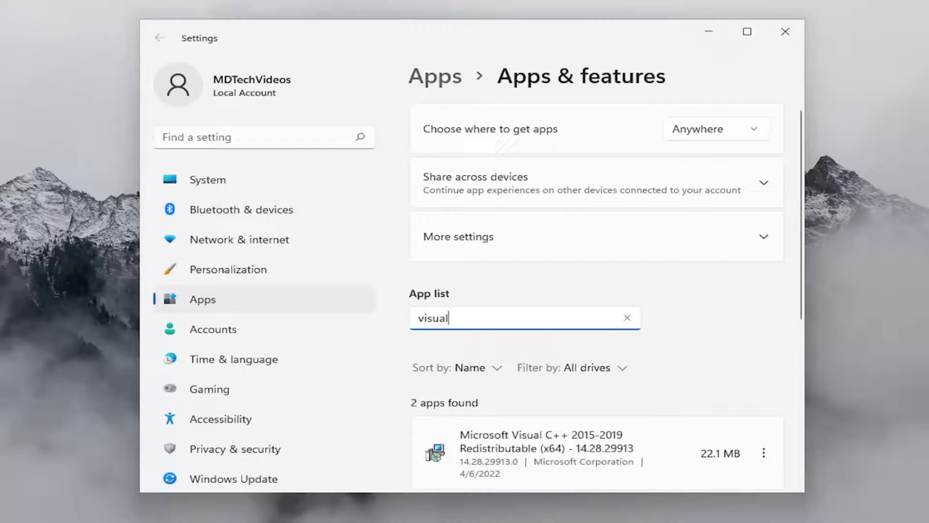
{"action": "scroll", "scroll_direction": "down", "scroll_amount": 3}
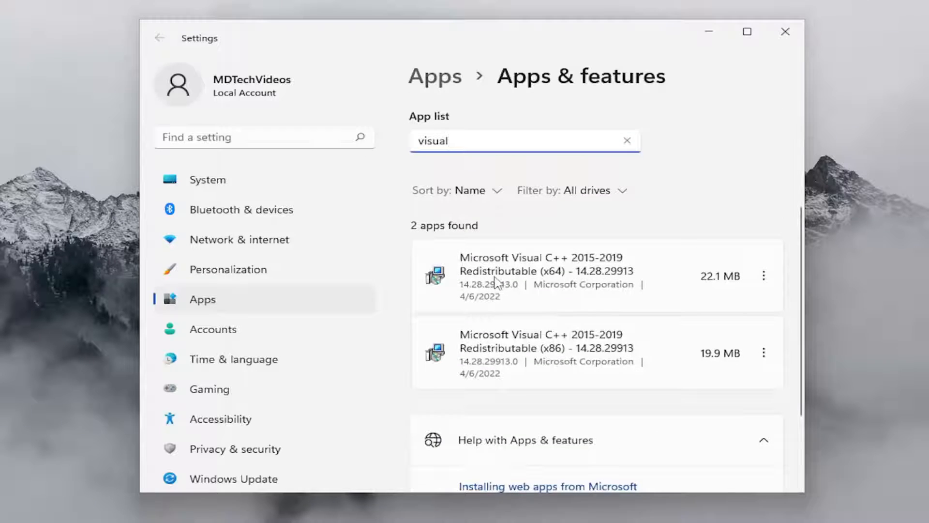
{"action": "mouse_move", "coordinate": [629, 283]}
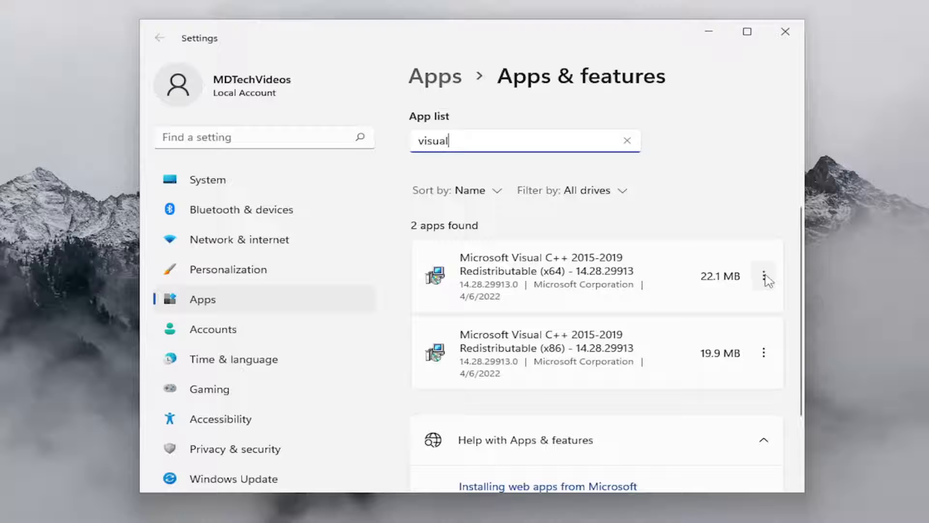
Step: Modify the x64 Redistributable, allow the UAC prompt, and run Repair
{"action": "left_click", "coordinate": [765, 277]}
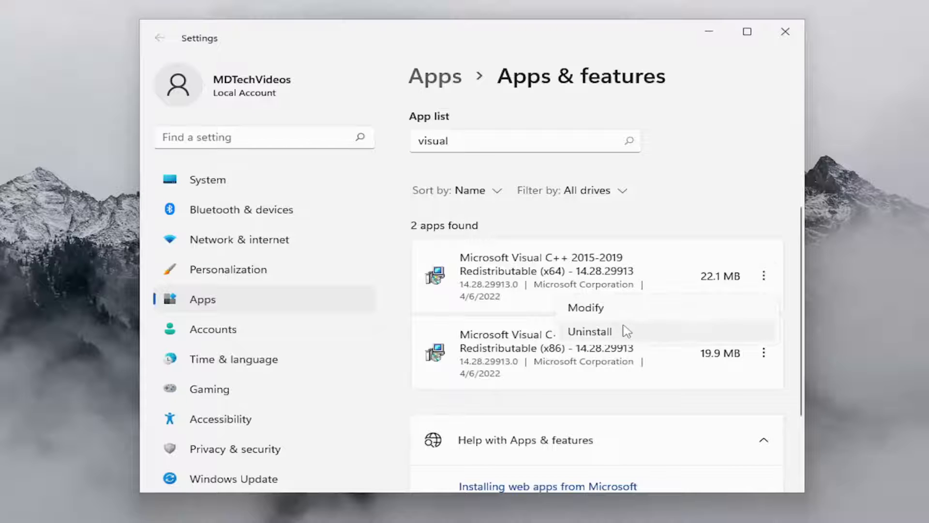
{"action": "left_click", "coordinate": [588, 331]}
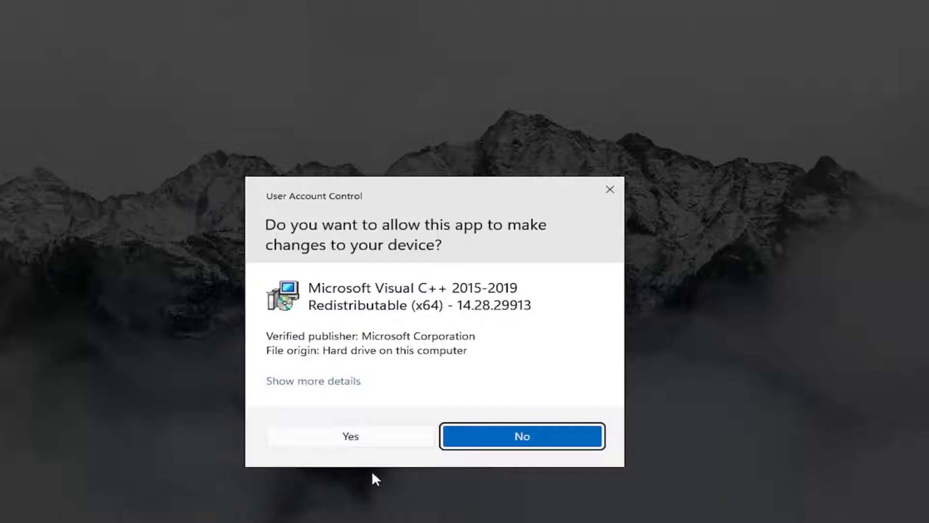
{"action": "left_click", "coordinate": [350, 436]}
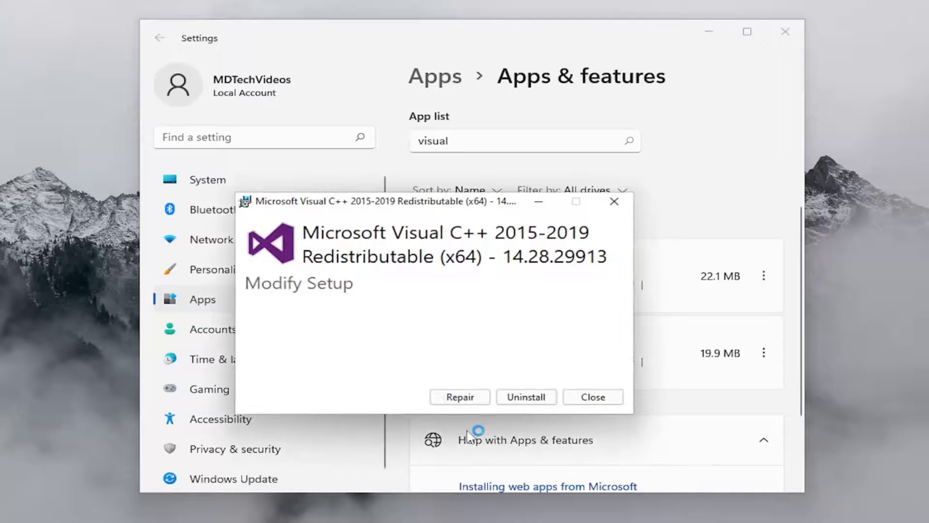
{"action": "left_click", "coordinate": [460, 397]}
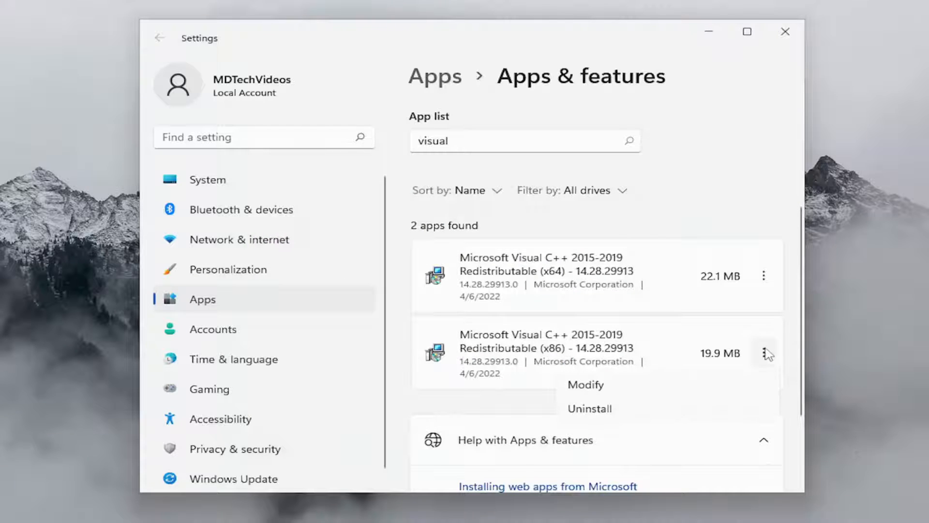
Step: Modify and repair the x86 Redistributable, then close the successful setup
{"action": "left_click", "coordinate": [586, 386]}
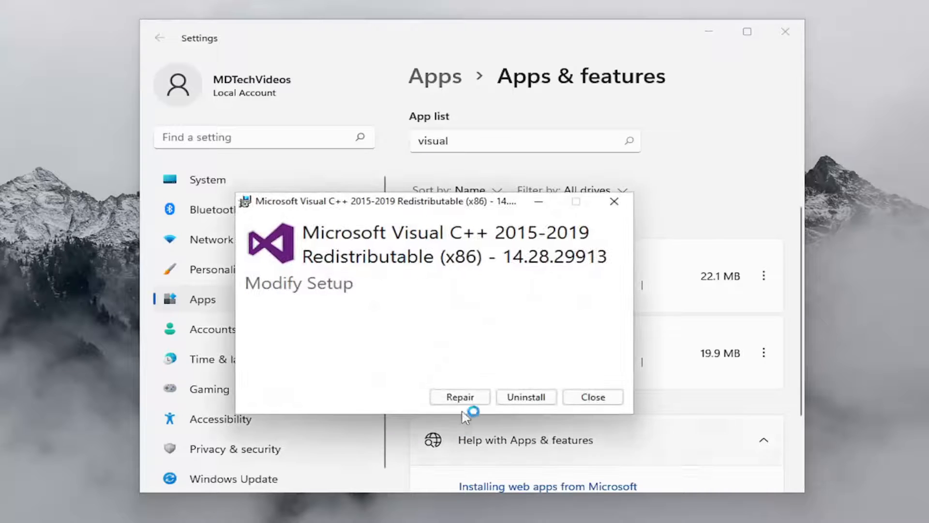
{"action": "left_click", "coordinate": [460, 397]}
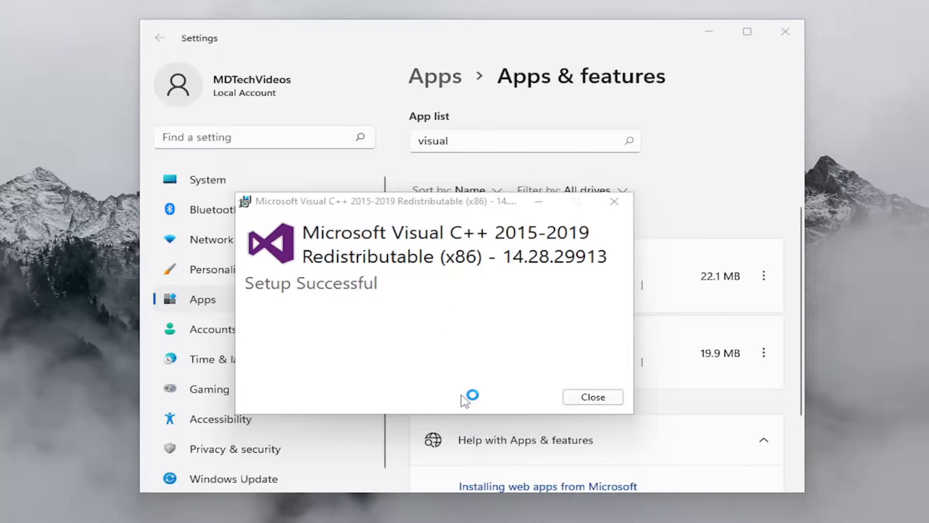
{"action": "left_click", "coordinate": [592, 397]}
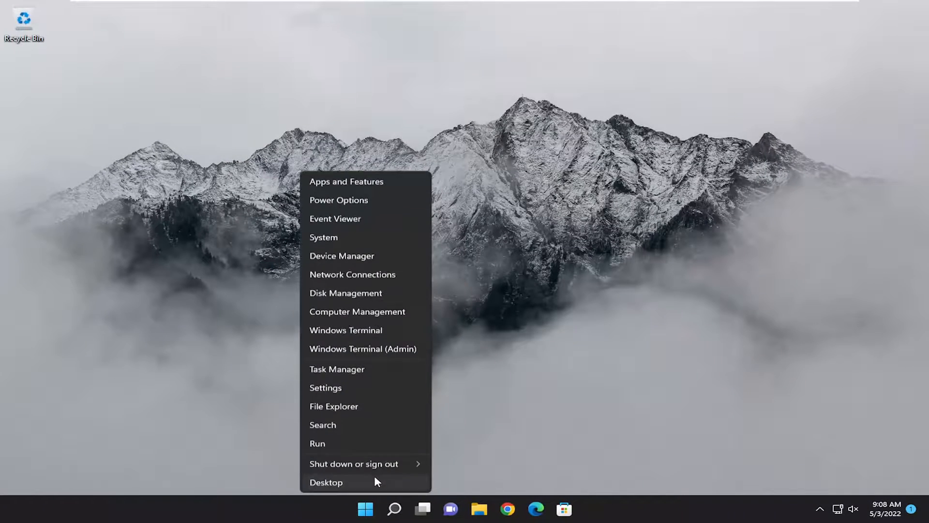
{"action": "mouse_move", "coordinate": [354, 463]}
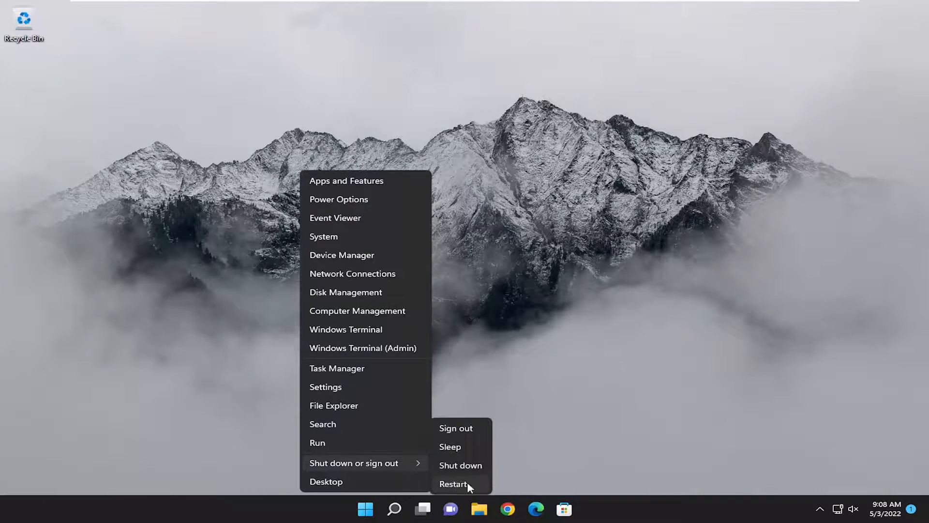
Step: Restart the PC from the Start button's shut-down menu
{"action": "left_click", "coordinate": [451, 484]}
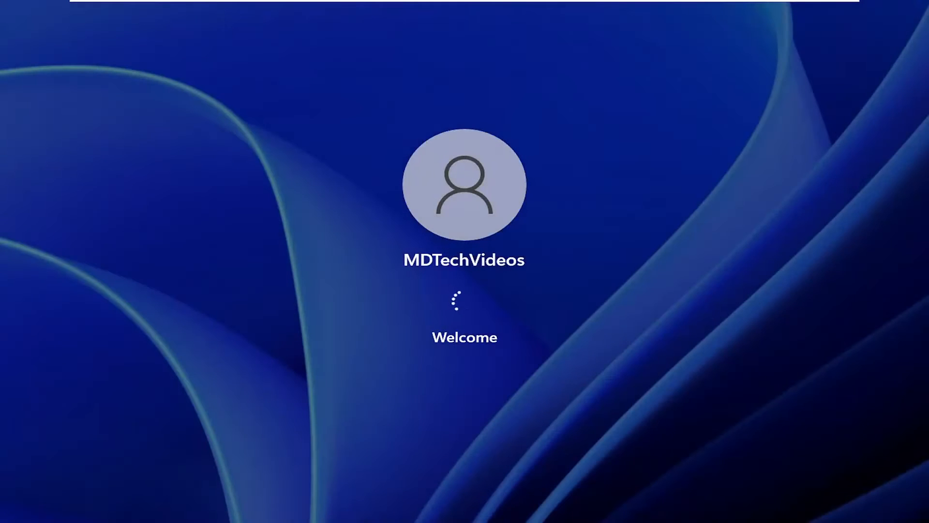